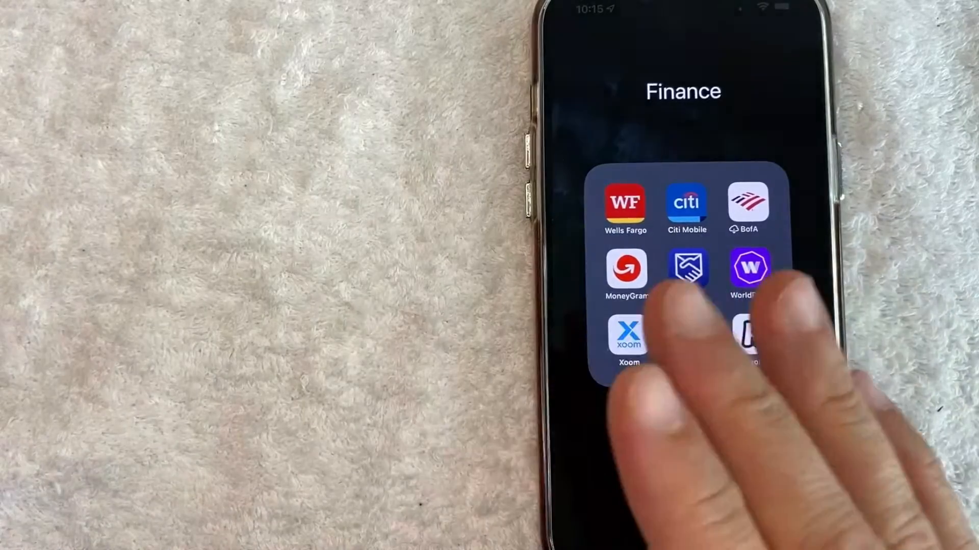
Launch the Wells Fargo app and go to Pay & Transfer > Zelle Send Money preferences
scroll("left", 3)
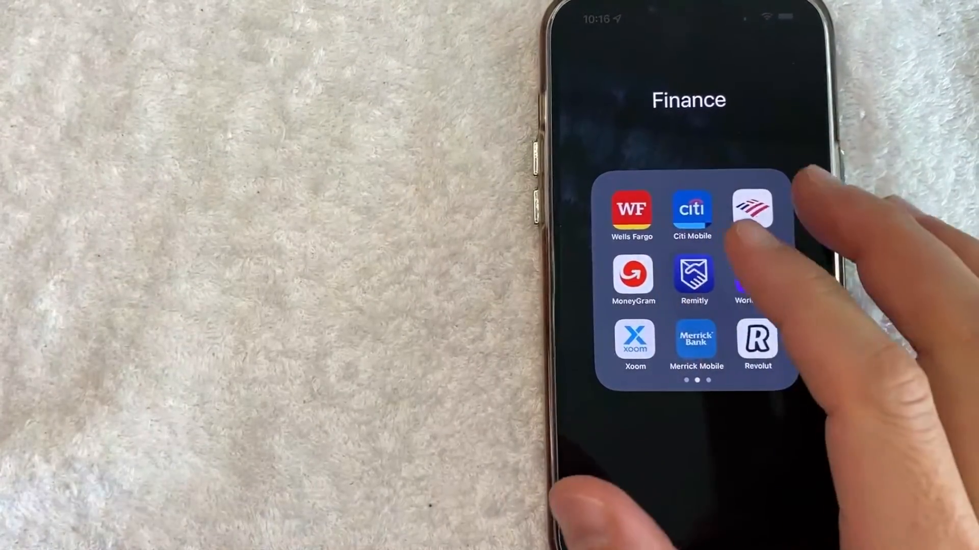
left_click(631, 209)
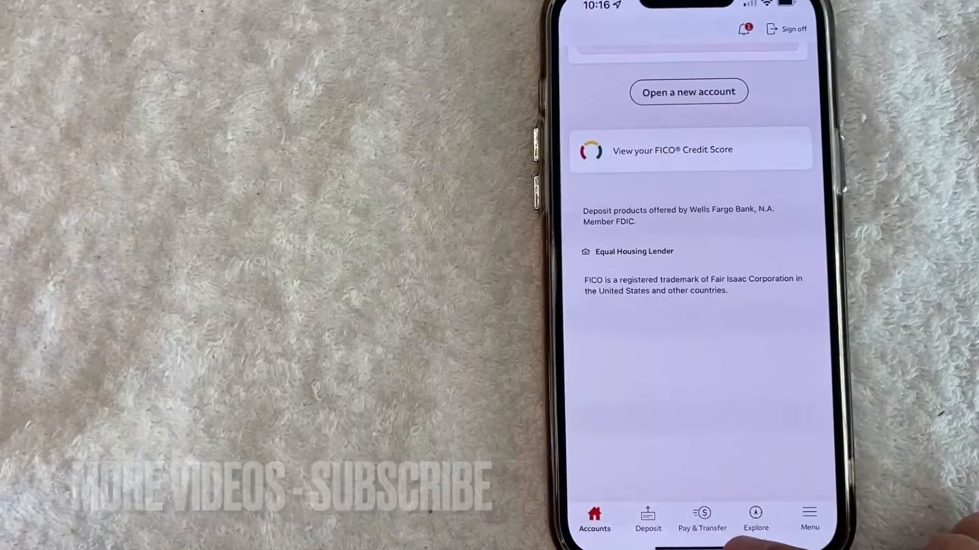
left_click(701, 518)
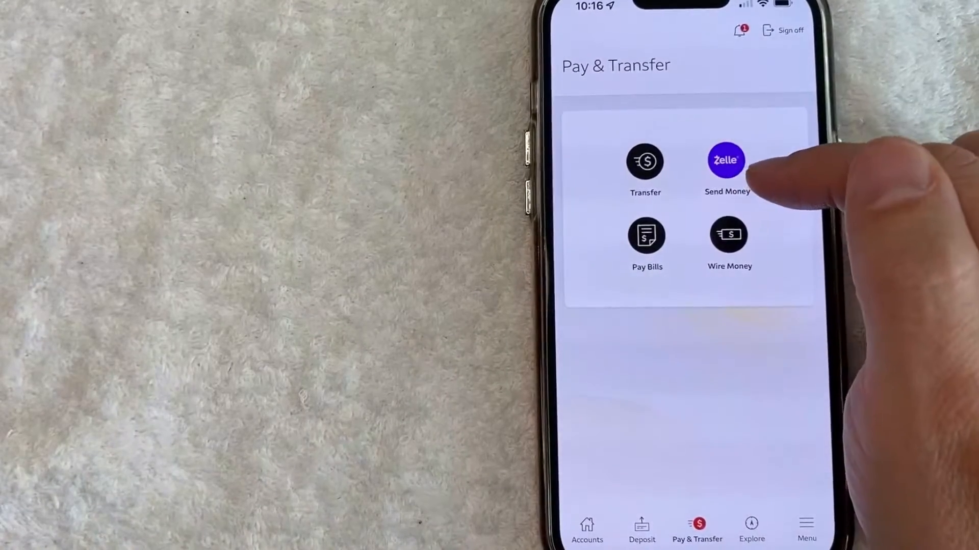
left_click(726, 161)
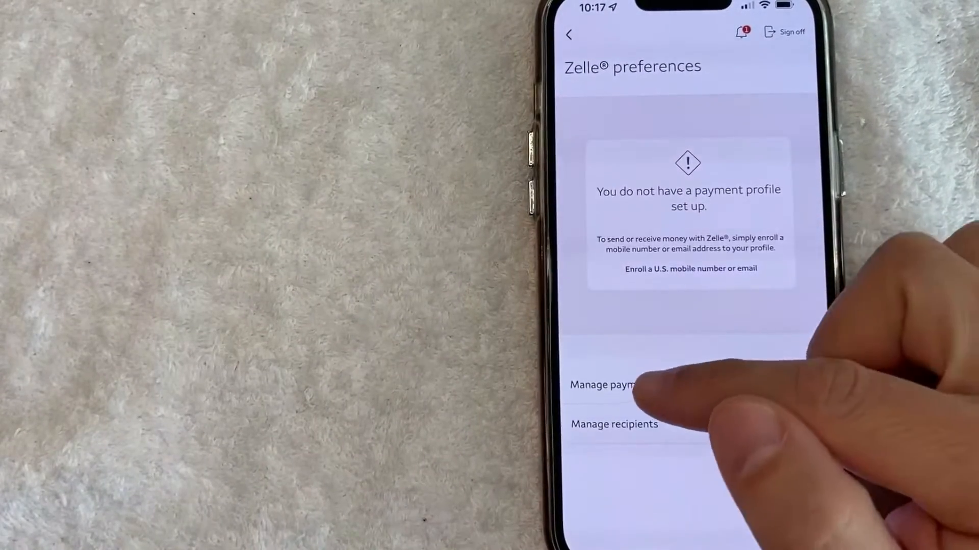
Go to Manage payment profiles and start Update contact information
left_click(614, 385)
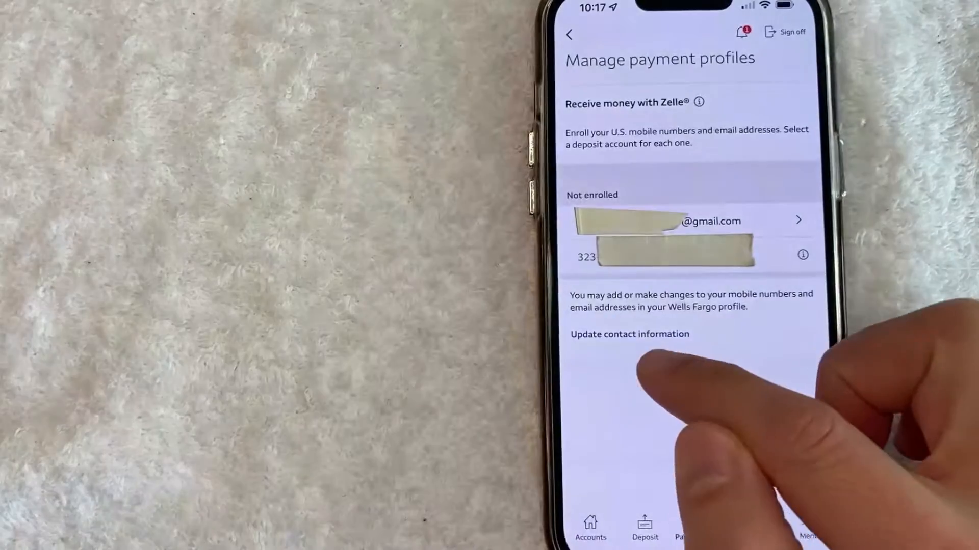
left_click(629, 335)
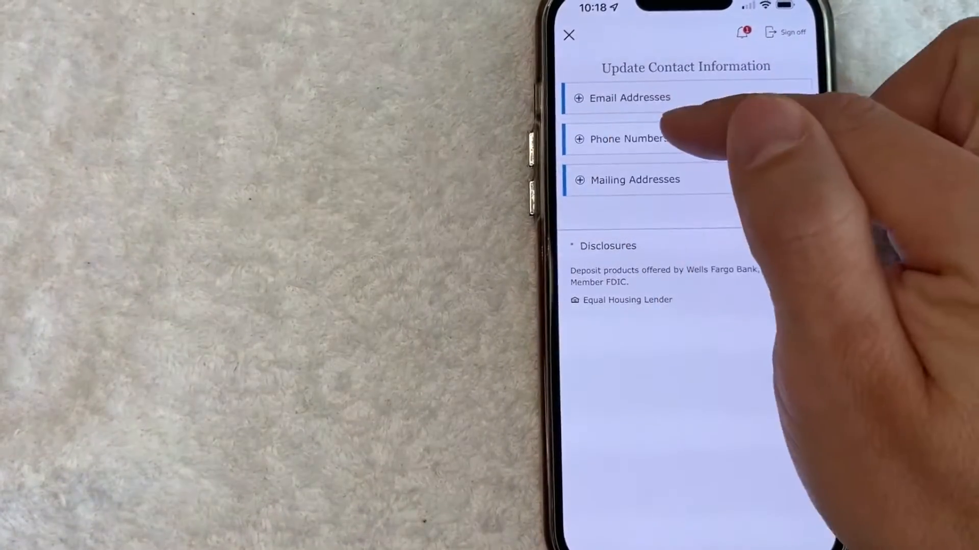
Expand Phone Numbers, change Mobile 1 to the new 310 number, and save it
left_click(628, 139)
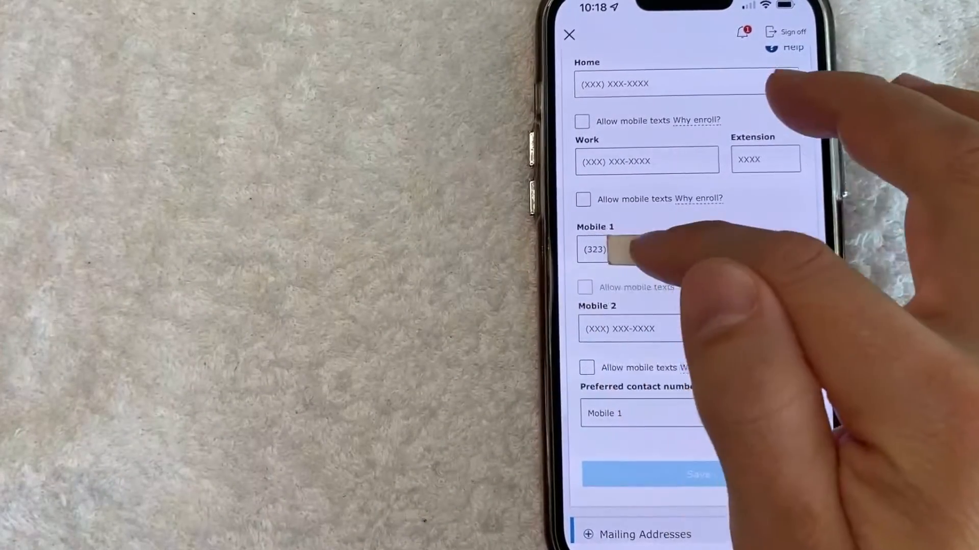
scroll("down", 3)
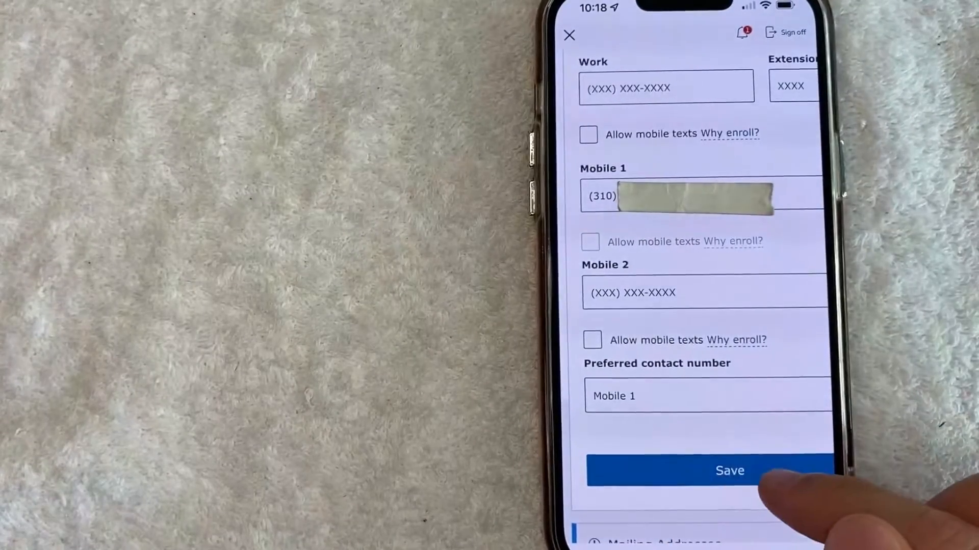
left_click(729, 470)
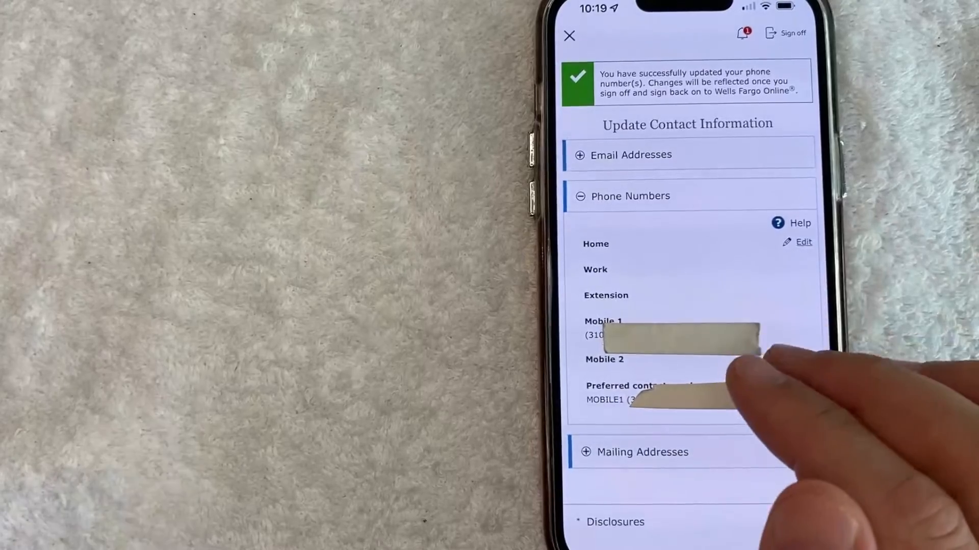
mouse_move(749, 374)
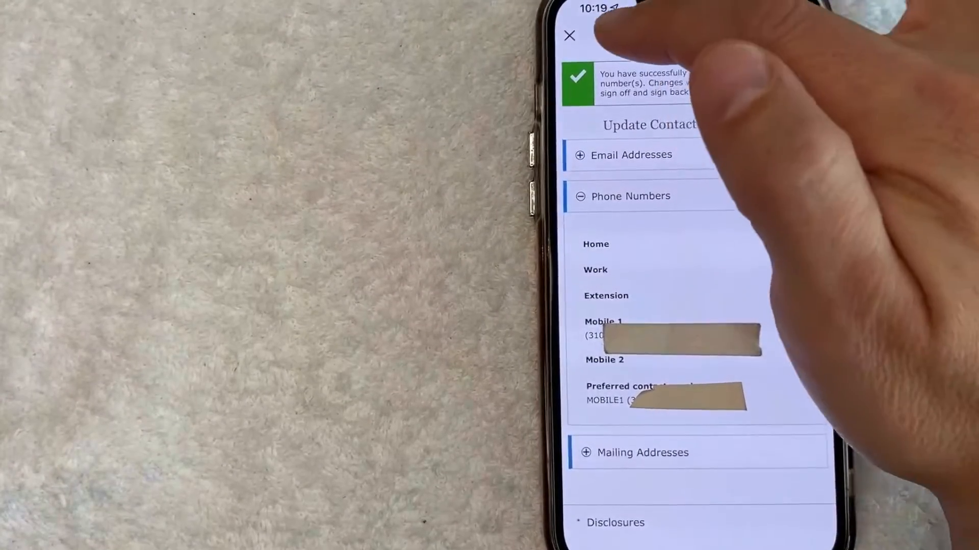
Close Update Contact Information and select the 310 number to enroll it in Zelle
left_click(569, 36)
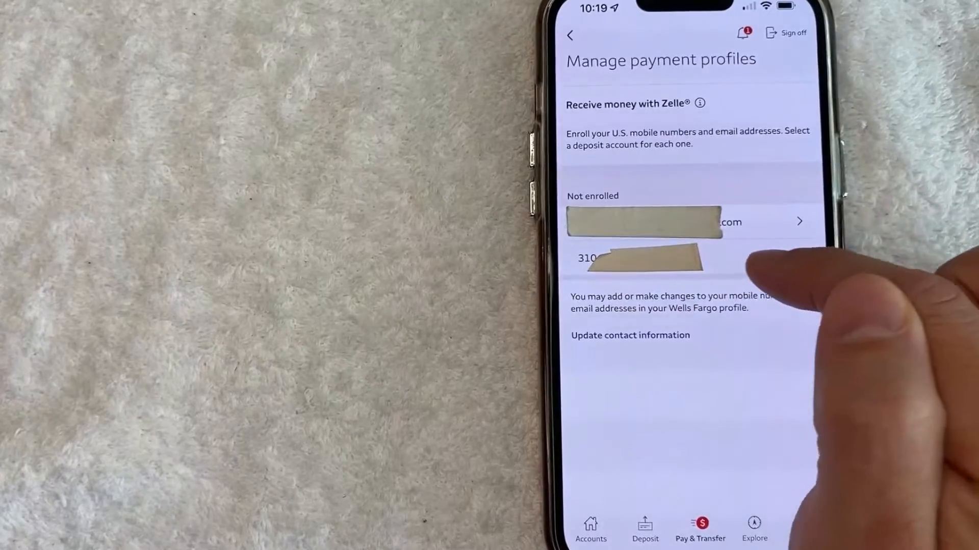
left_click(636, 258)
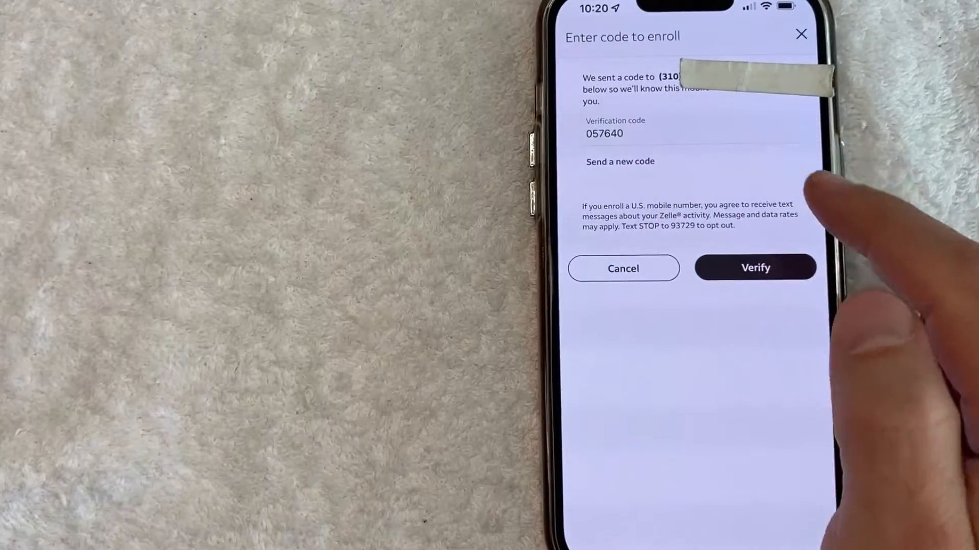
Verify the texted code to finish enrolling the 310 number, reaching 'You're all set'
left_click(755, 268)
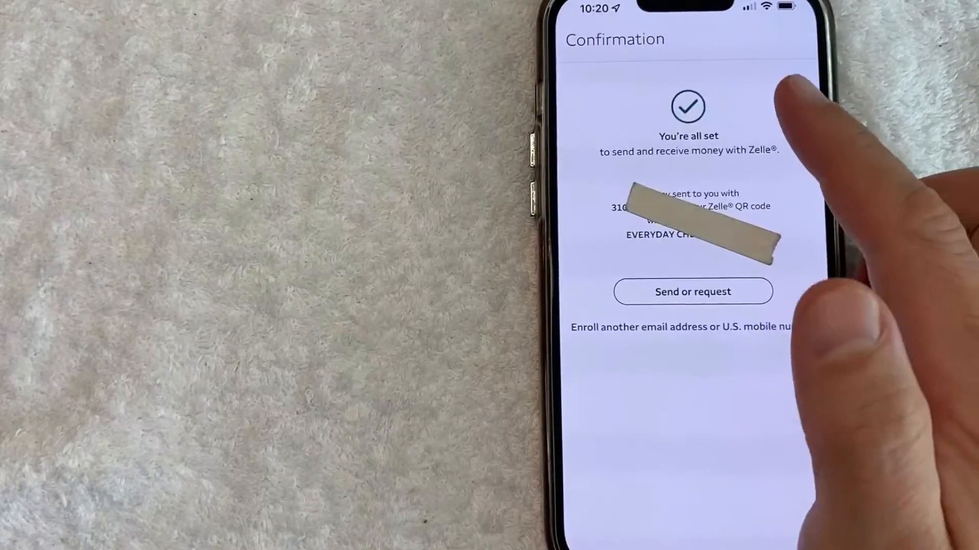